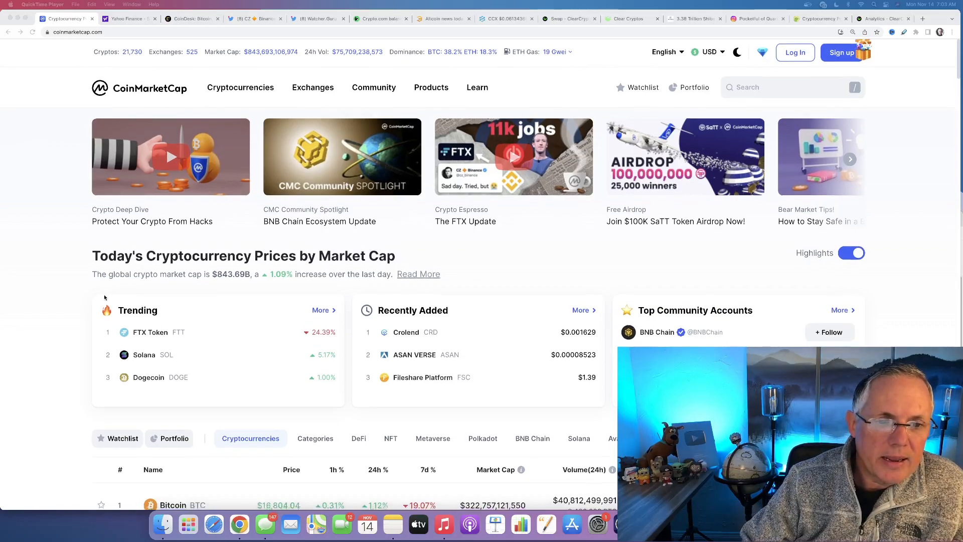
# Browse the CoinMarketCap price table and check Ethereum's 24-hour low on its detail page
pyautogui.scroll(-3)
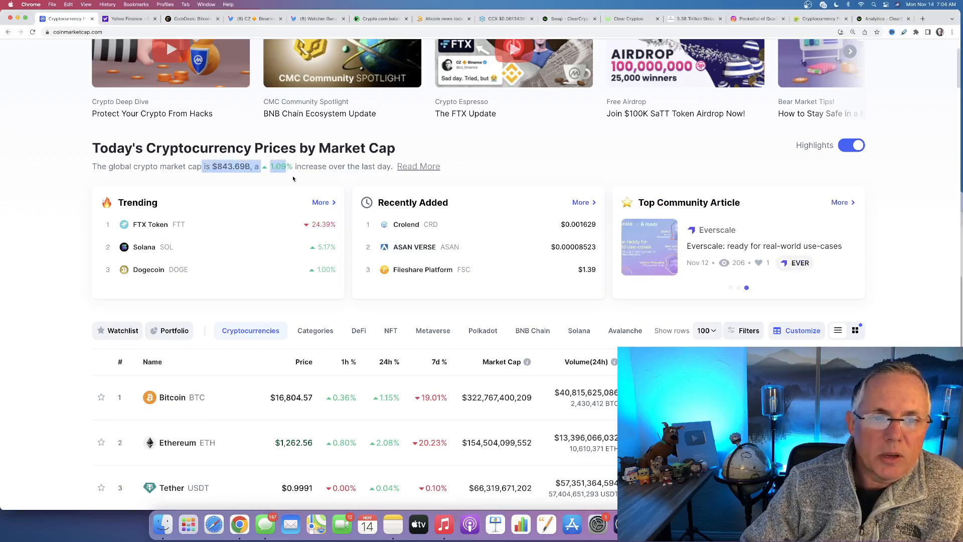
pyautogui.scroll(-3)
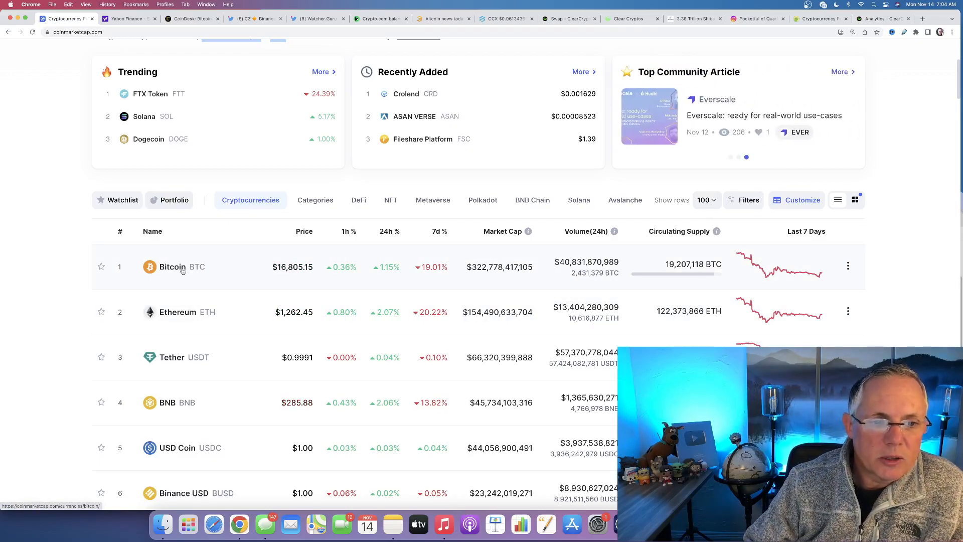
pyautogui.click(173, 267)
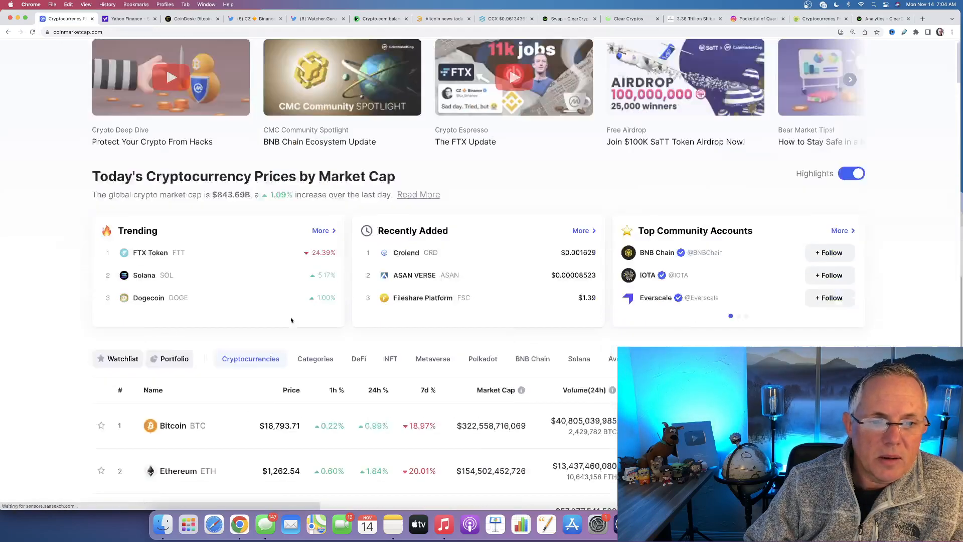
pyautogui.click(178, 471)
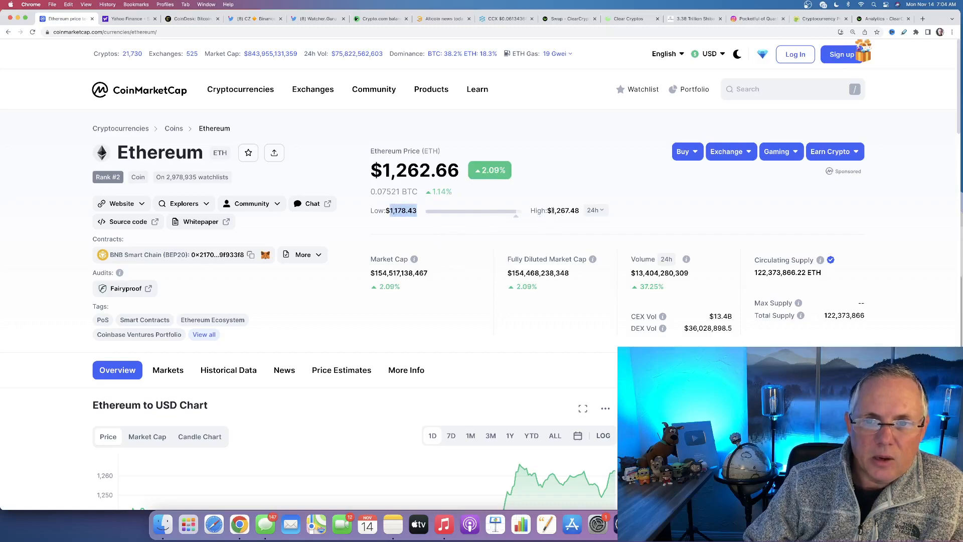
pyautogui.doubleClick(415, 171)
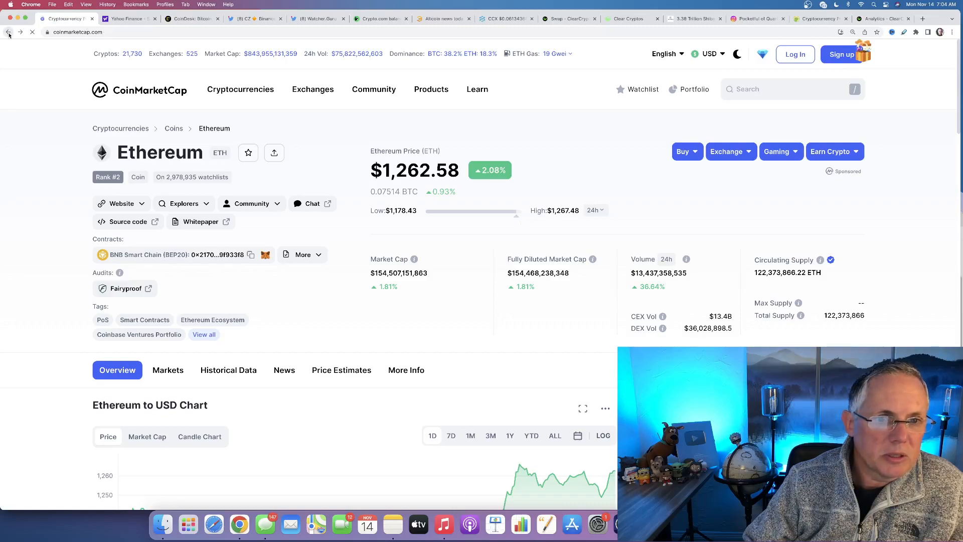
pyautogui.click(7, 32)
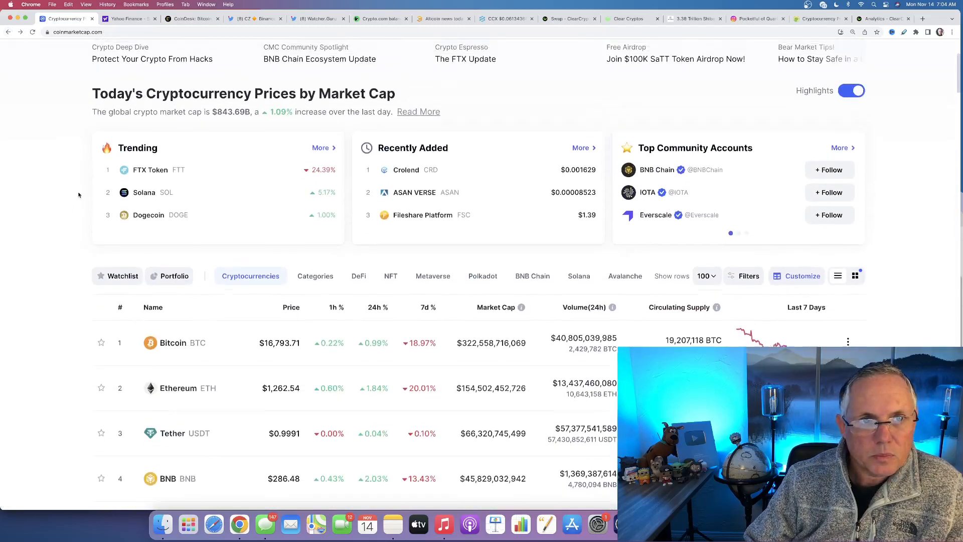
# Read Binance's tweet on the FTX industry recovery fund, highlighting its key passages
pyautogui.click(254, 18)
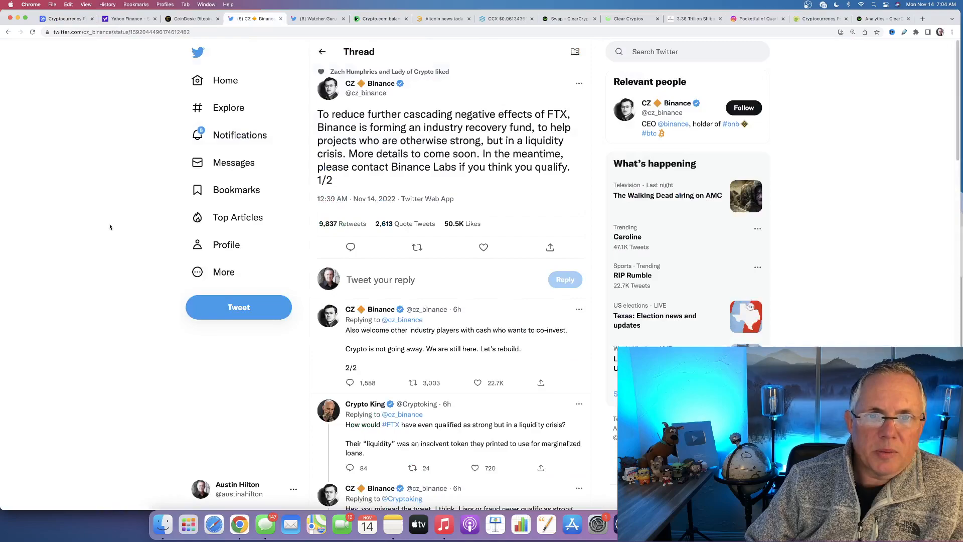
pyautogui.moveTo(114, 200)
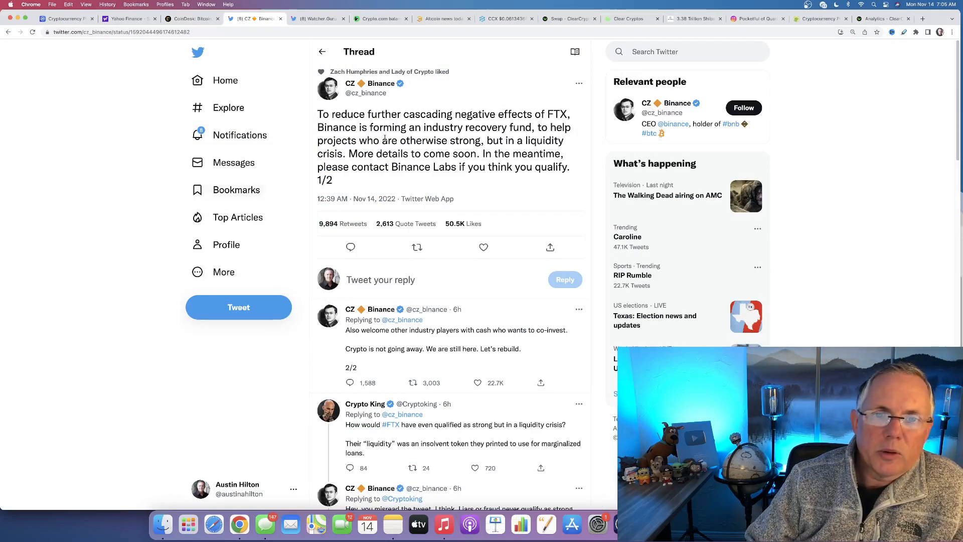
pyautogui.moveTo(369, 115); pyautogui.dragTo(549, 114)
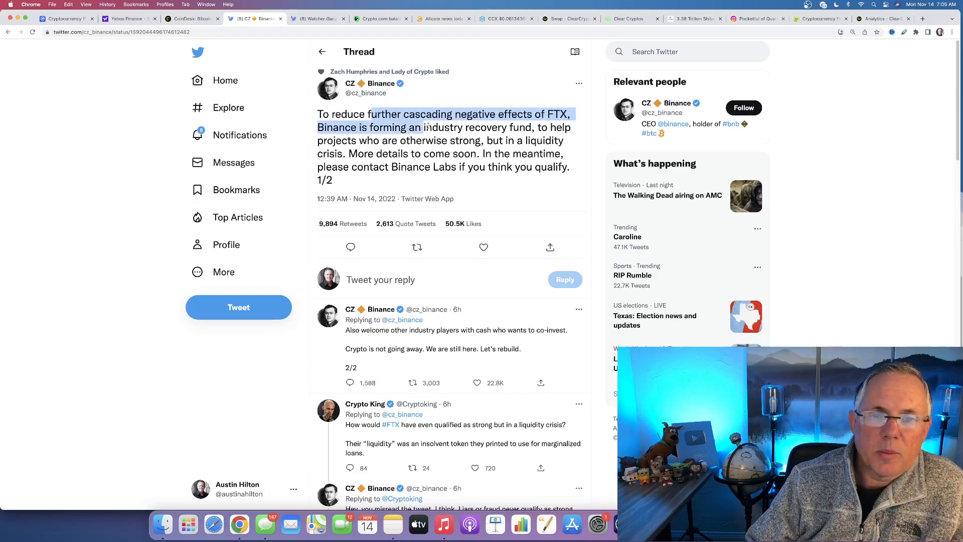
pyautogui.moveTo(424, 127); pyautogui.dragTo(365, 141)
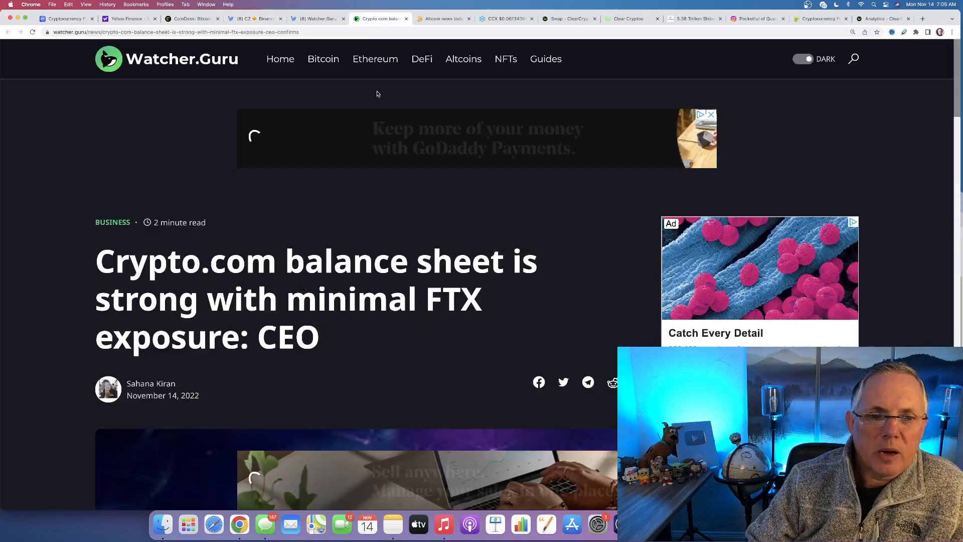
pyautogui.scroll(-3)
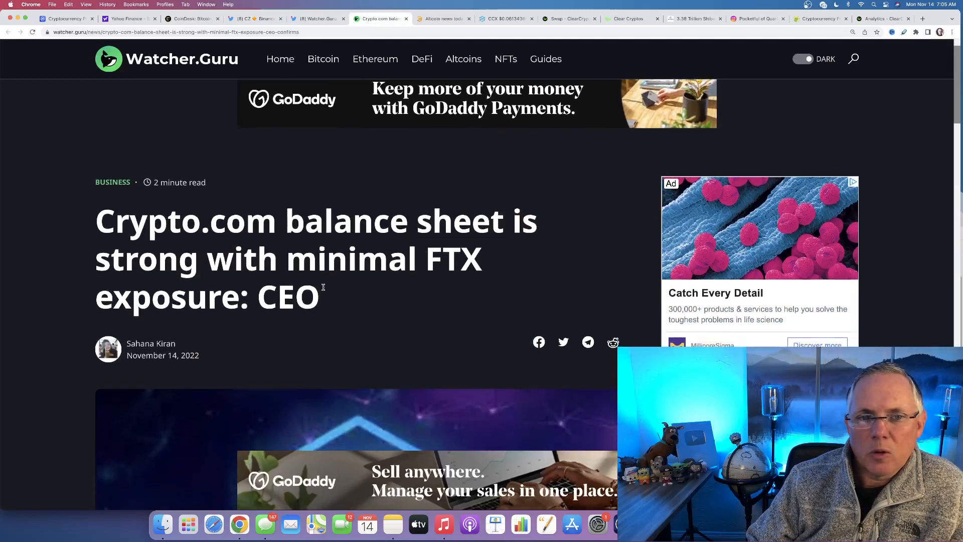
pyautogui.scroll(-3)
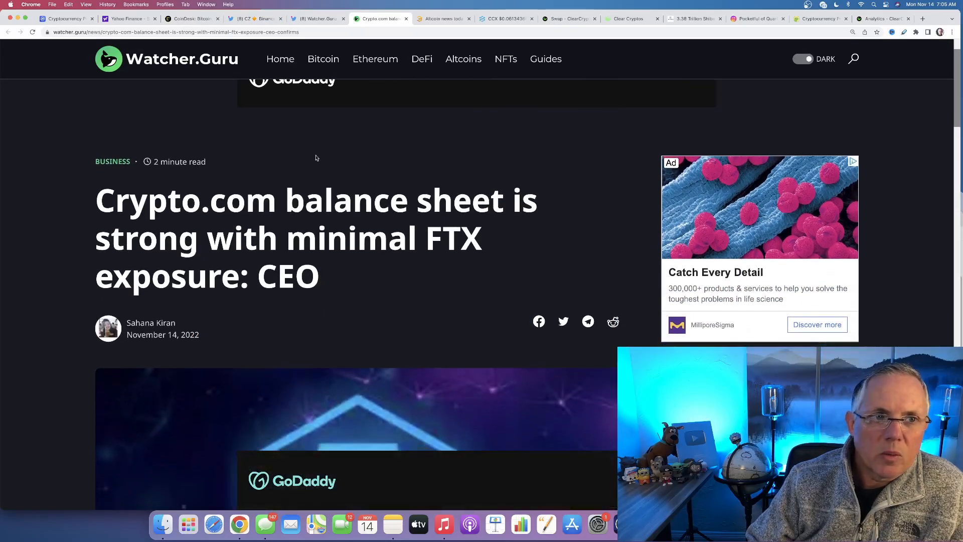
# Re-sort the price table by 24h then 7d change, surfacing Solana, Cronos and Aptos as top weekly losers
pyautogui.click(65, 19)
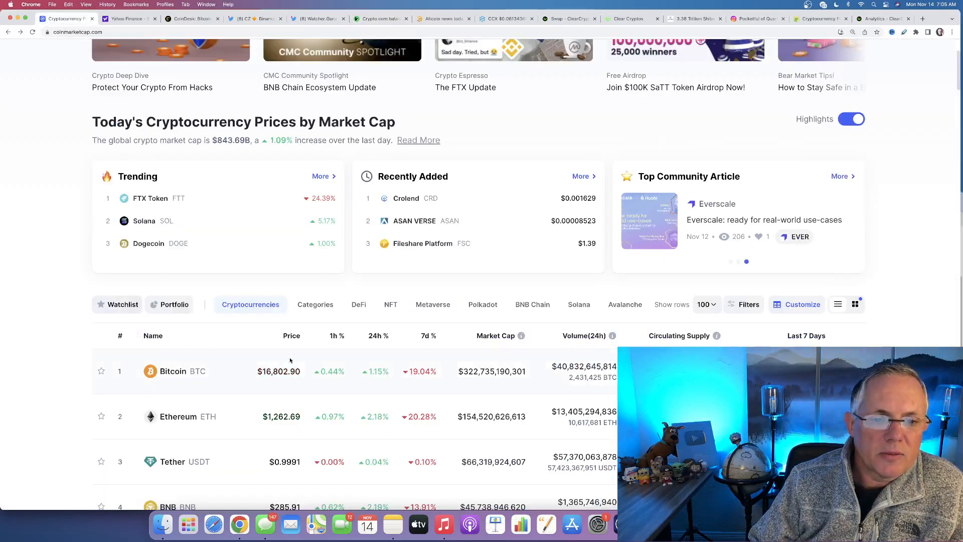
pyautogui.click(385, 335)
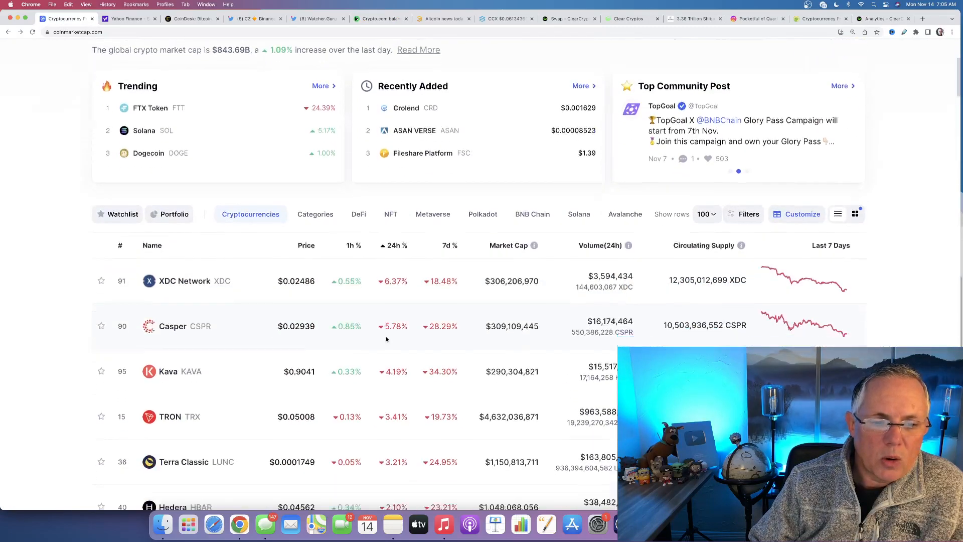
pyautogui.scroll(-3)
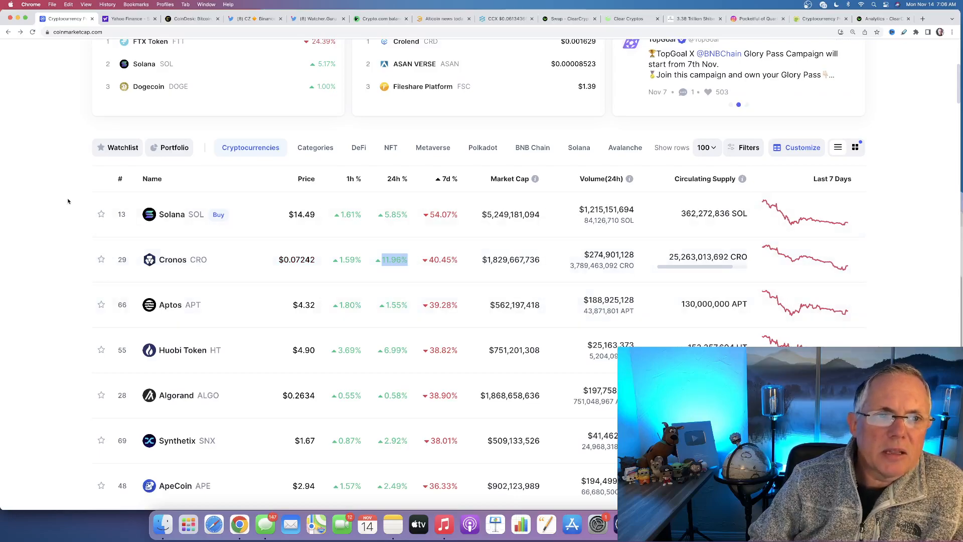
pyautogui.scroll(3)
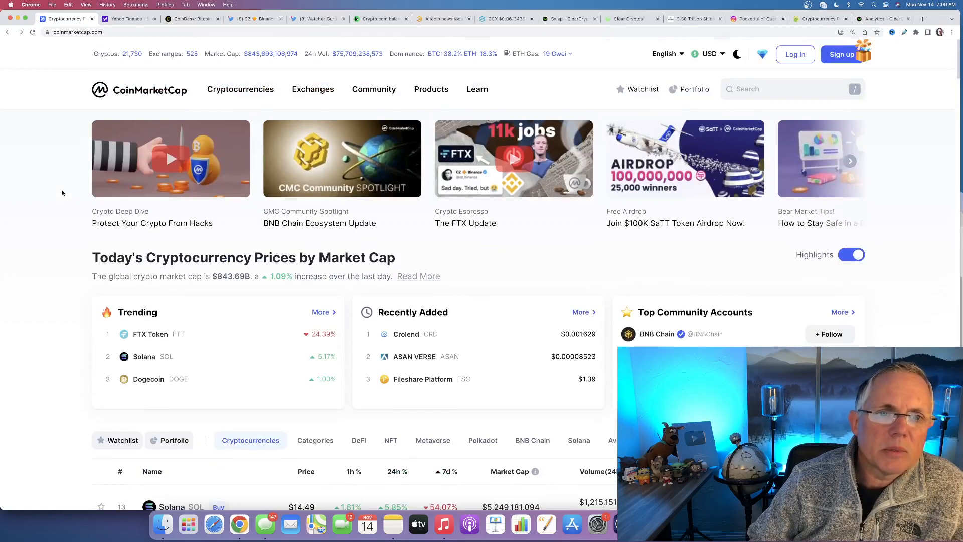